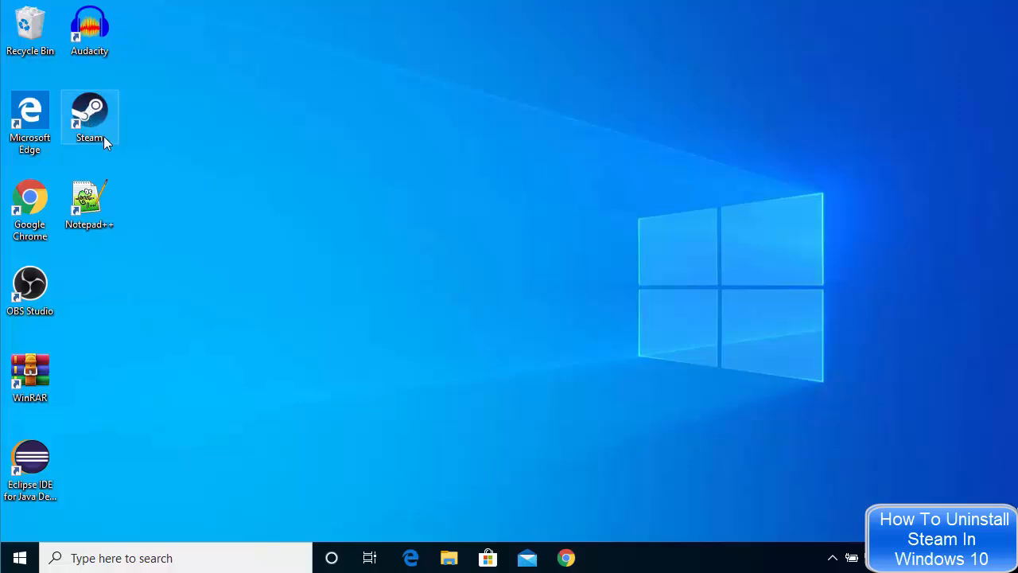
mouse_move(98, 119)
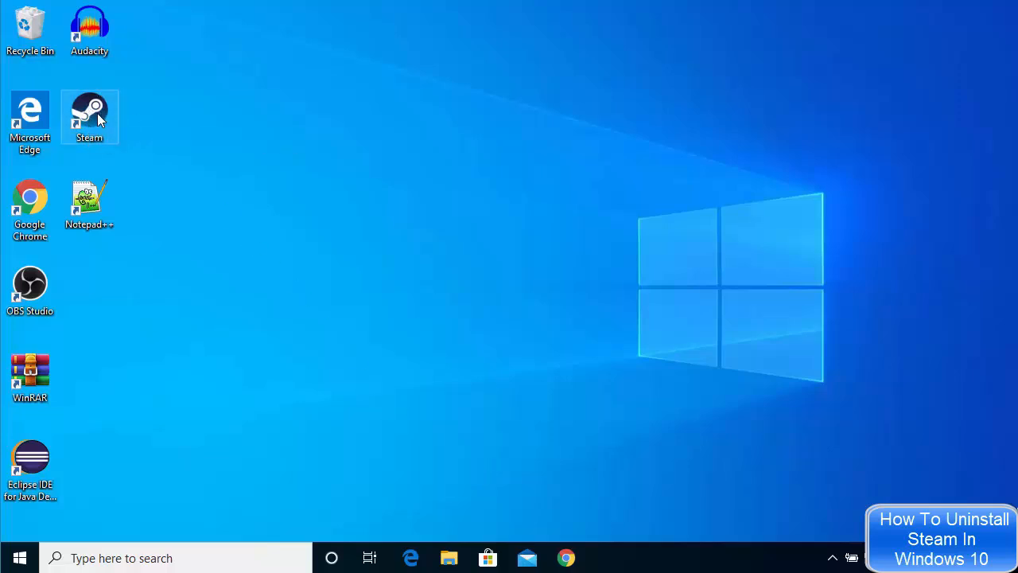
mouse_move(89, 114)
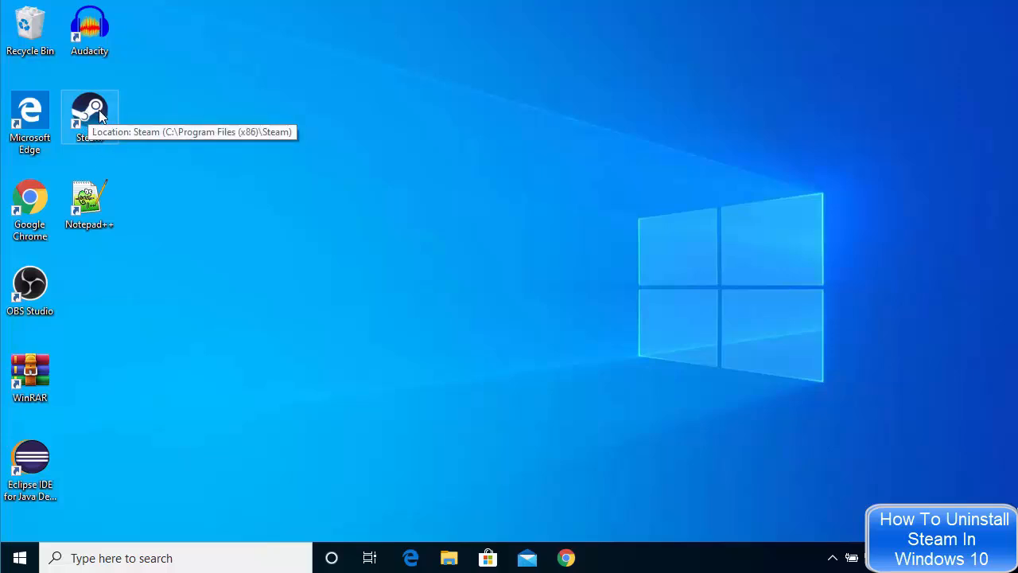
mouse_move(124, 528)
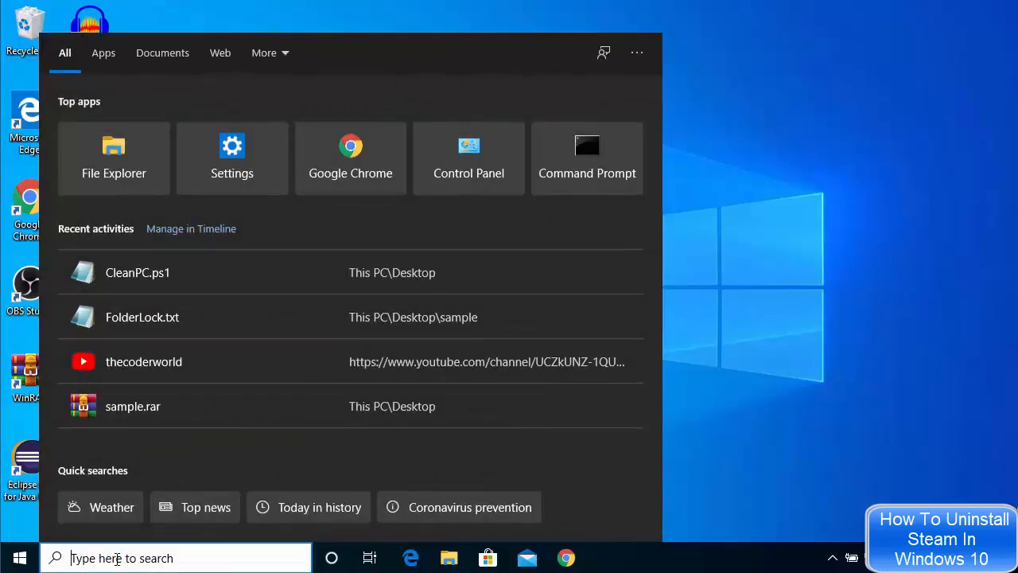
Step: Search Windows for 'remove' and open the Add or remove programs settings page
type("remove")
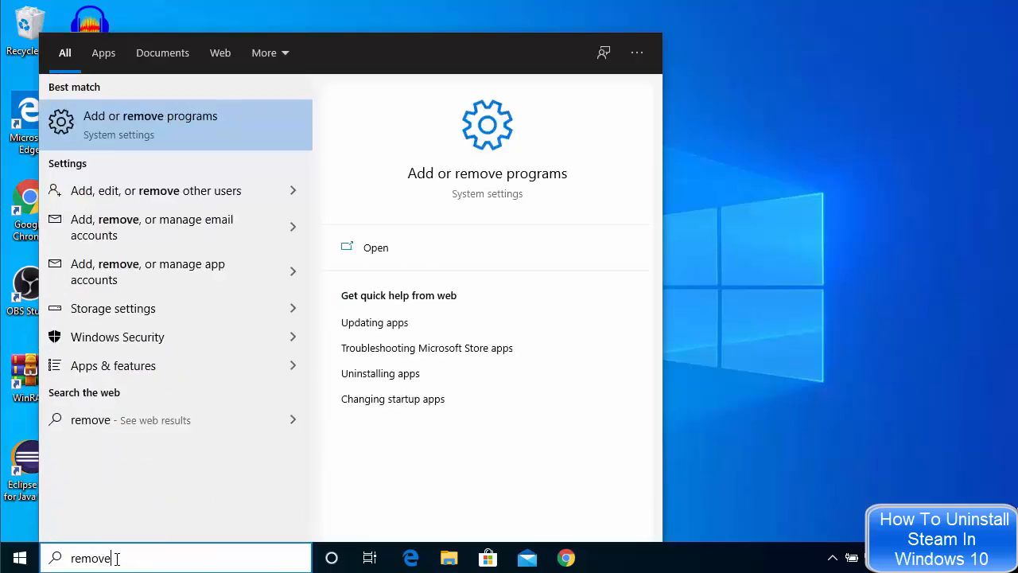
mouse_move(174, 140)
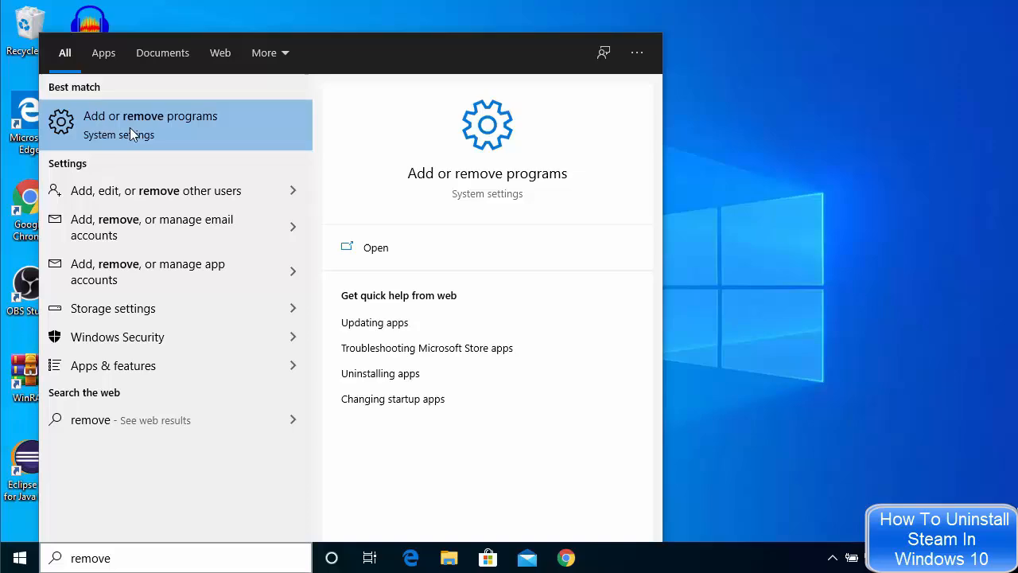
left_click(150, 124)
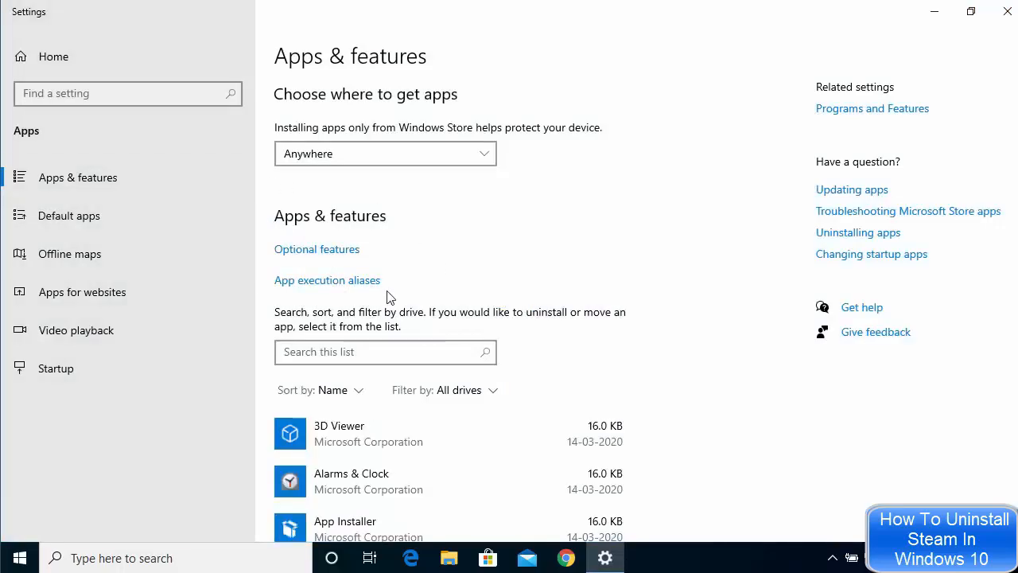
mouse_move(592, 230)
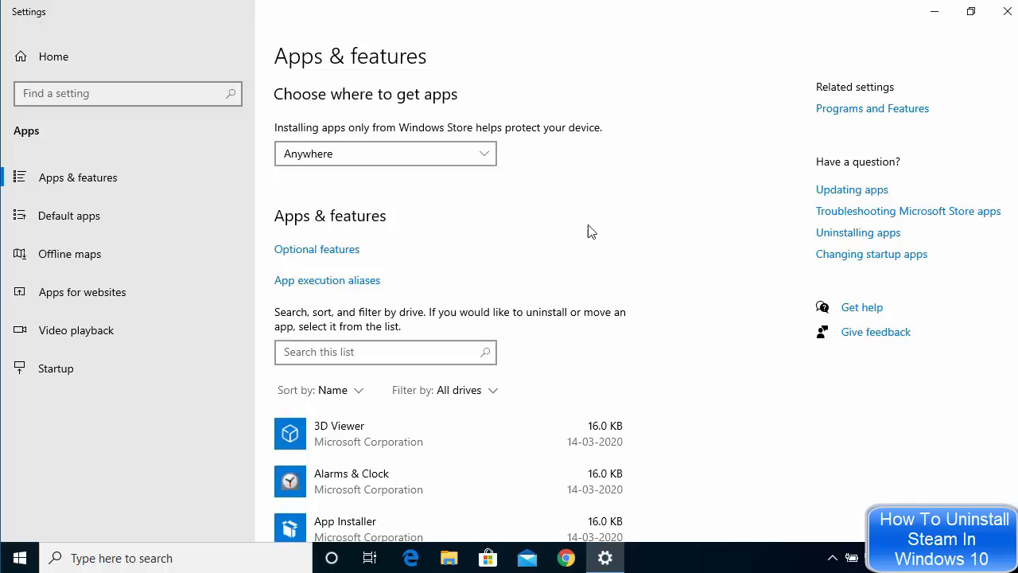
scroll("down", 3)
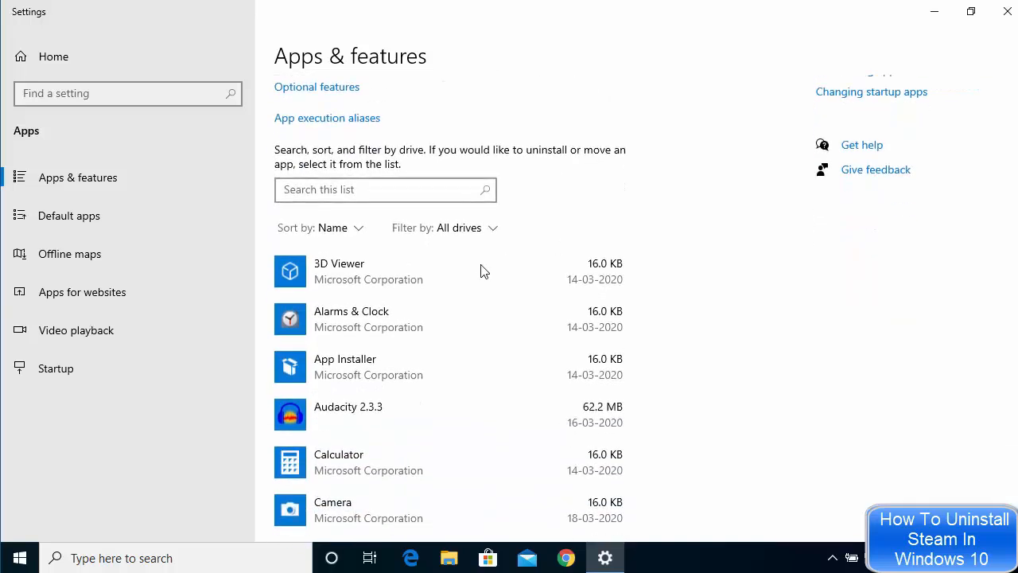
scroll("down", 3)
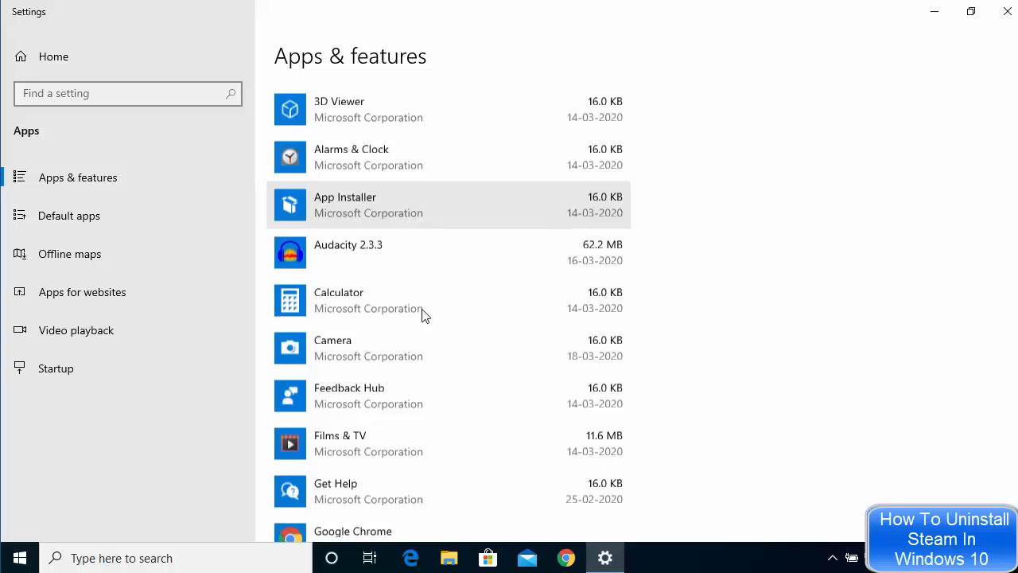
scroll("down", 3)
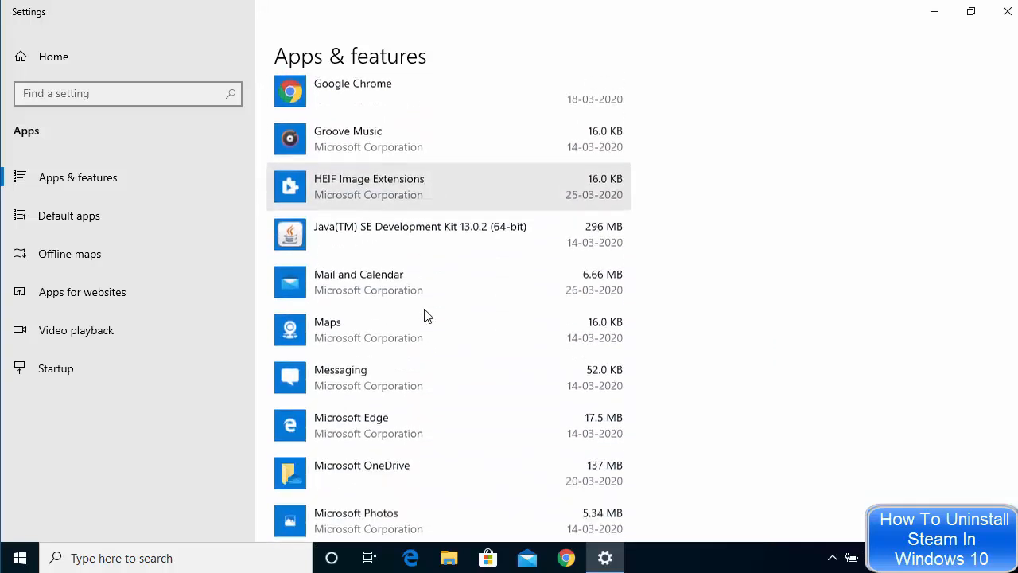
scroll("down", 3)
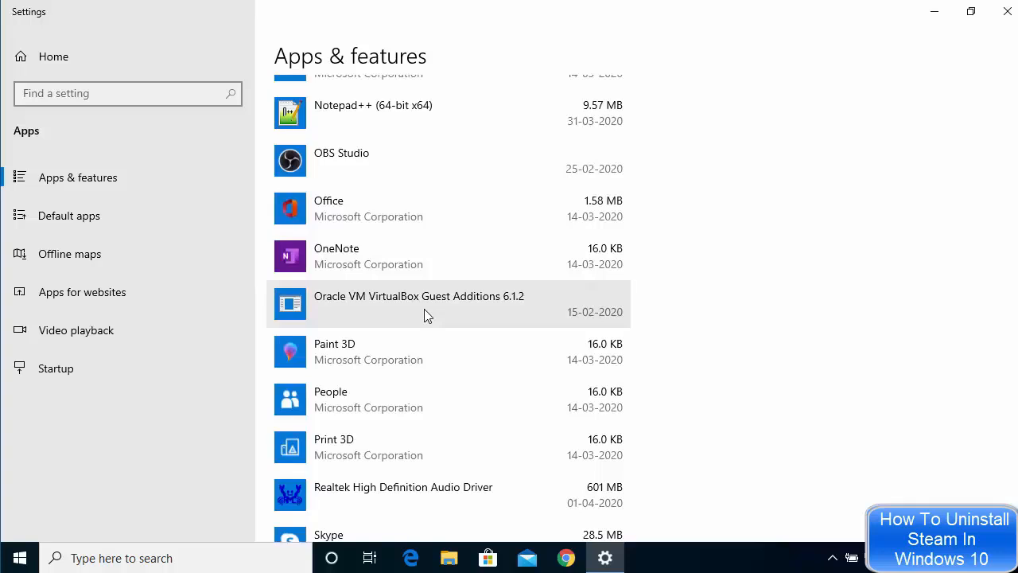
scroll("up", 3)
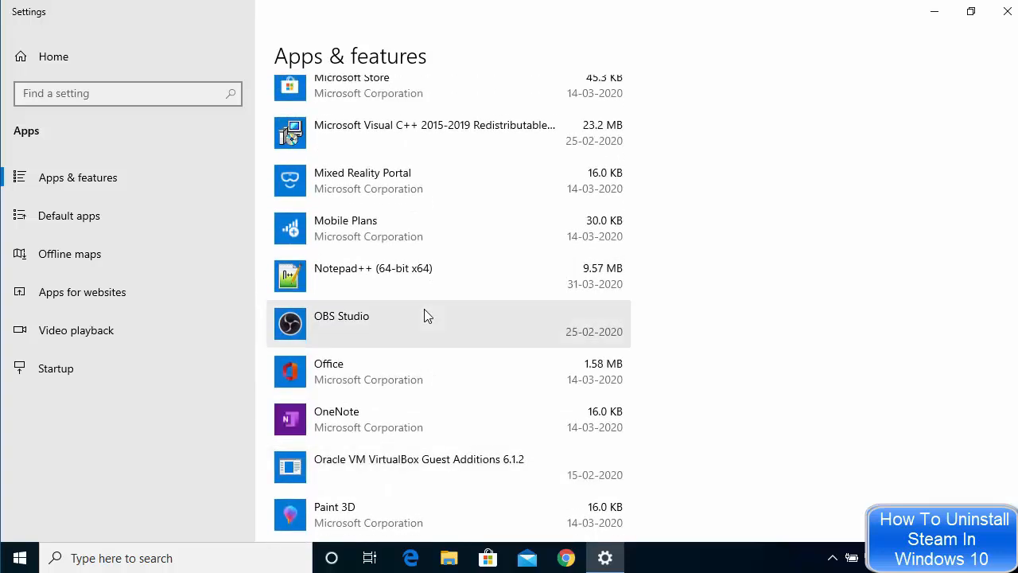
scroll("down", 3)
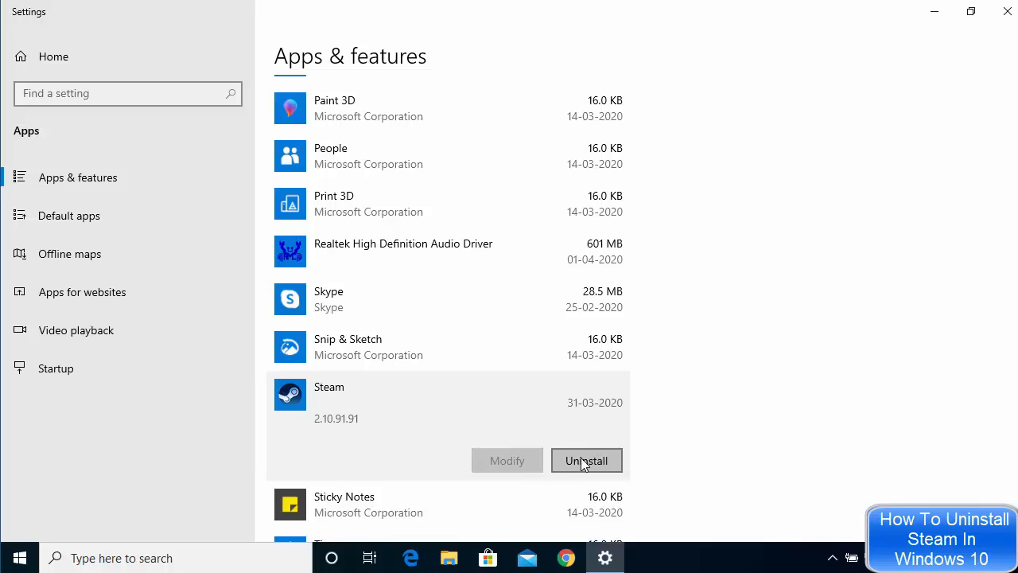
Step: Uninstall Steam from the apps list, confirming the popup and allowing the UAC prompt
left_click(586, 460)
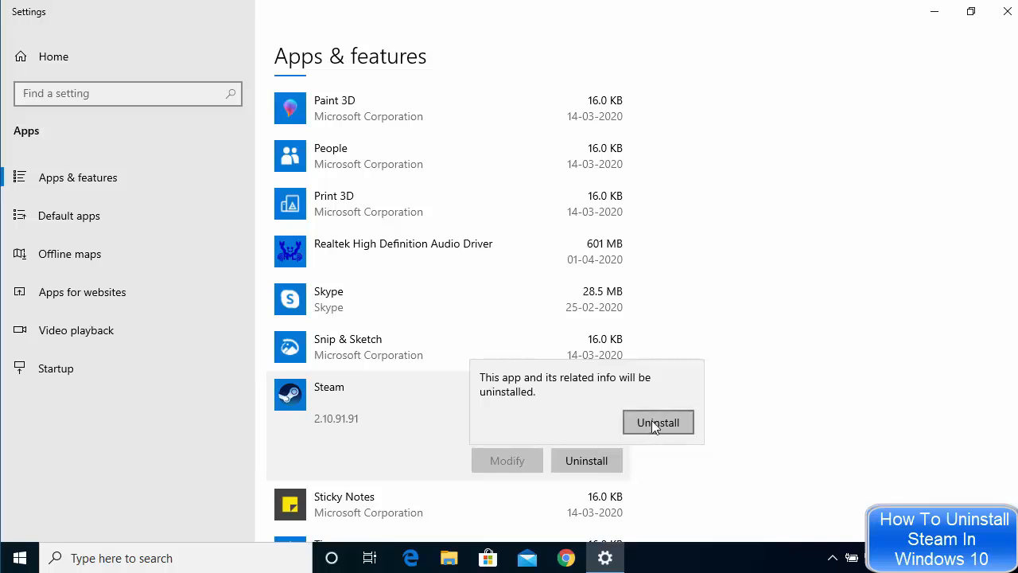
left_click(658, 421)
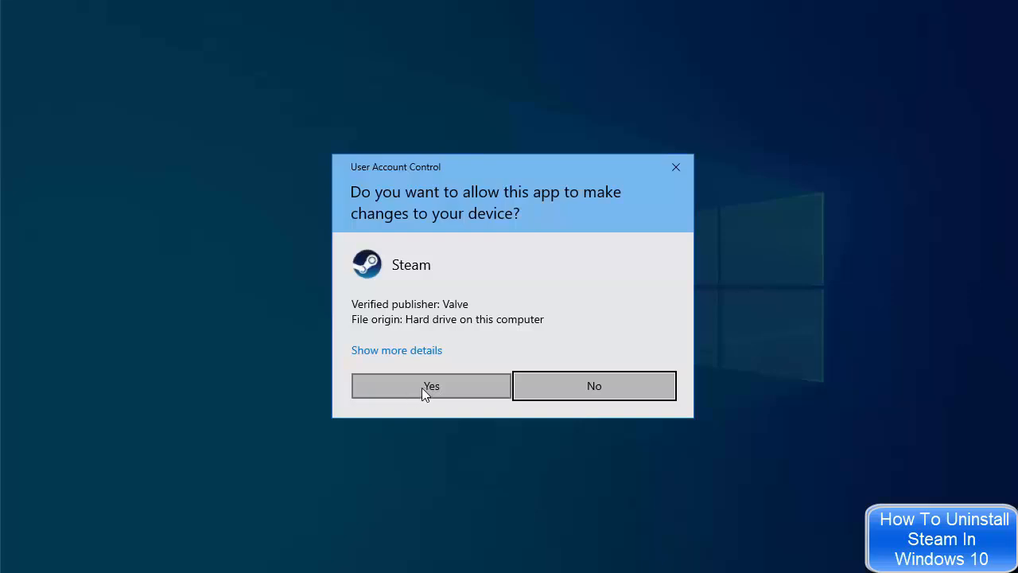
left_click(430, 387)
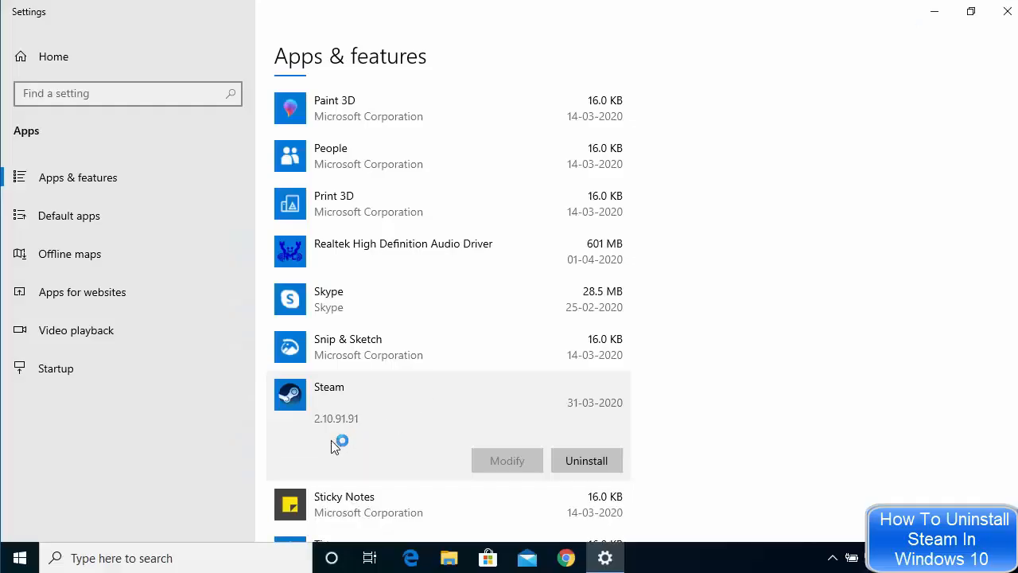
Step: Run the Steam Uninstall wizard to remove Steam from Program Files and close it when complete
left_click(585, 461)
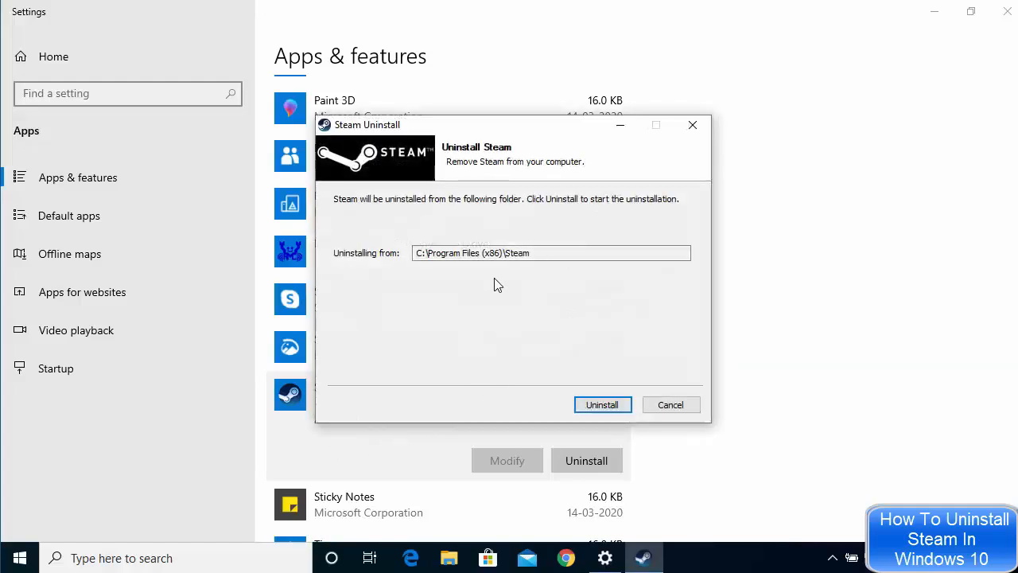
mouse_move(547, 213)
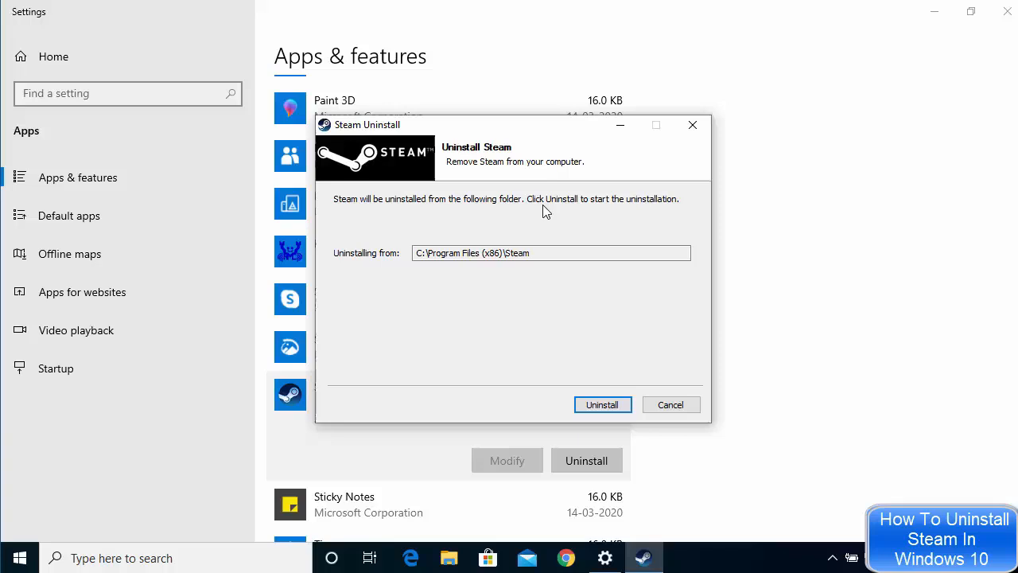
mouse_move(518, 230)
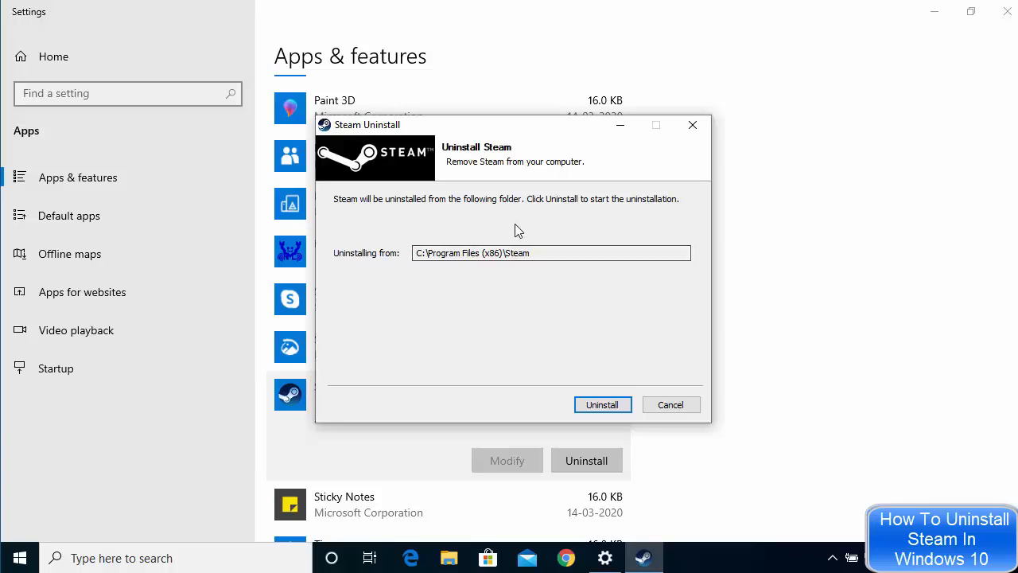
mouse_move(533, 326)
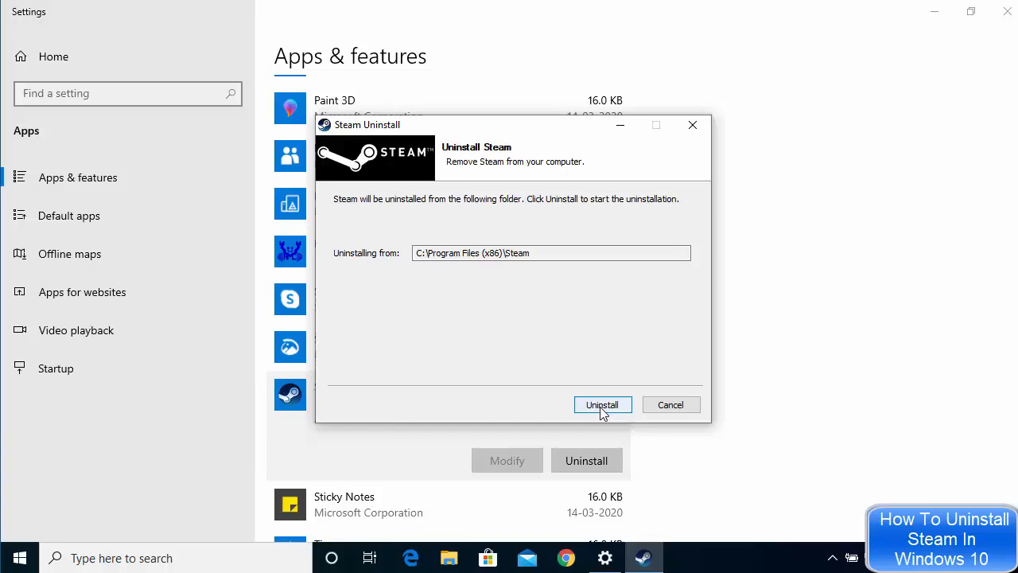
left_click(601, 404)
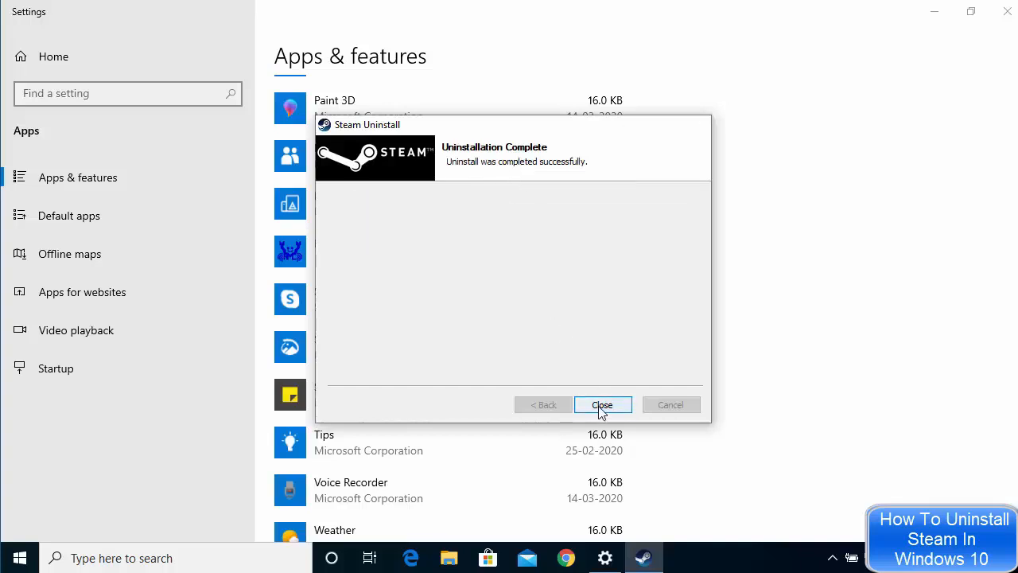
left_click(601, 403)
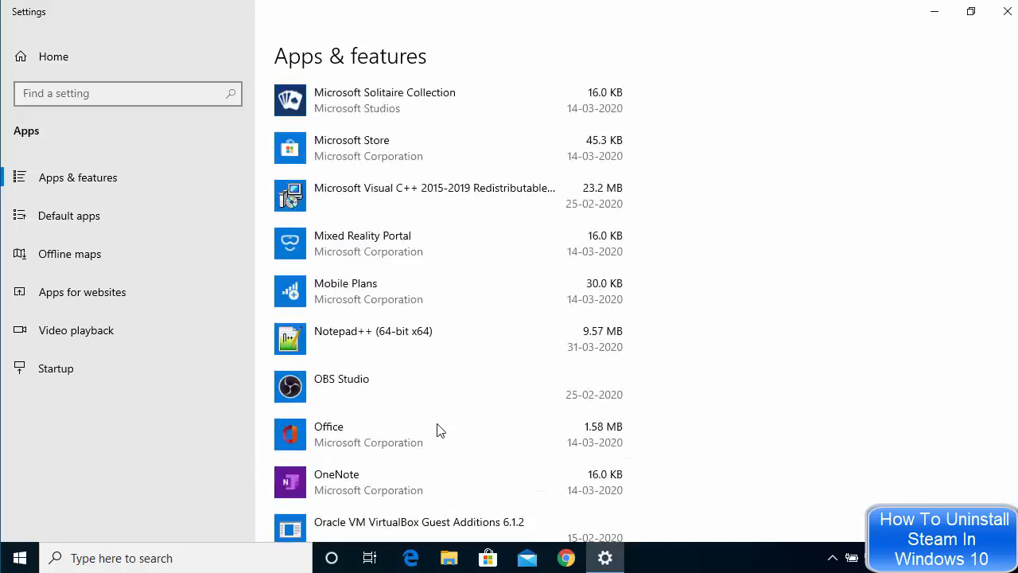
scroll("down", 3)
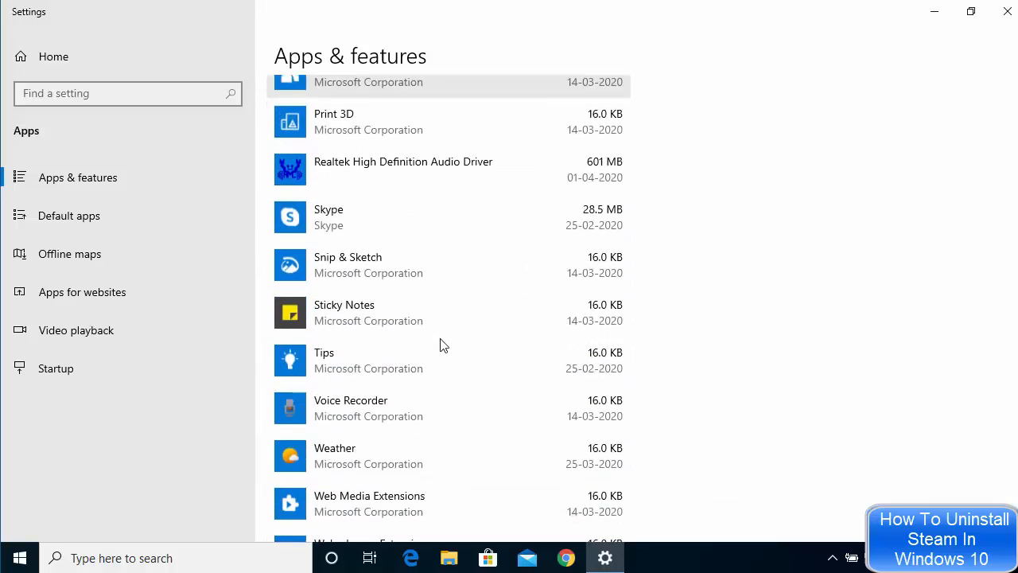
scroll("up", 3)
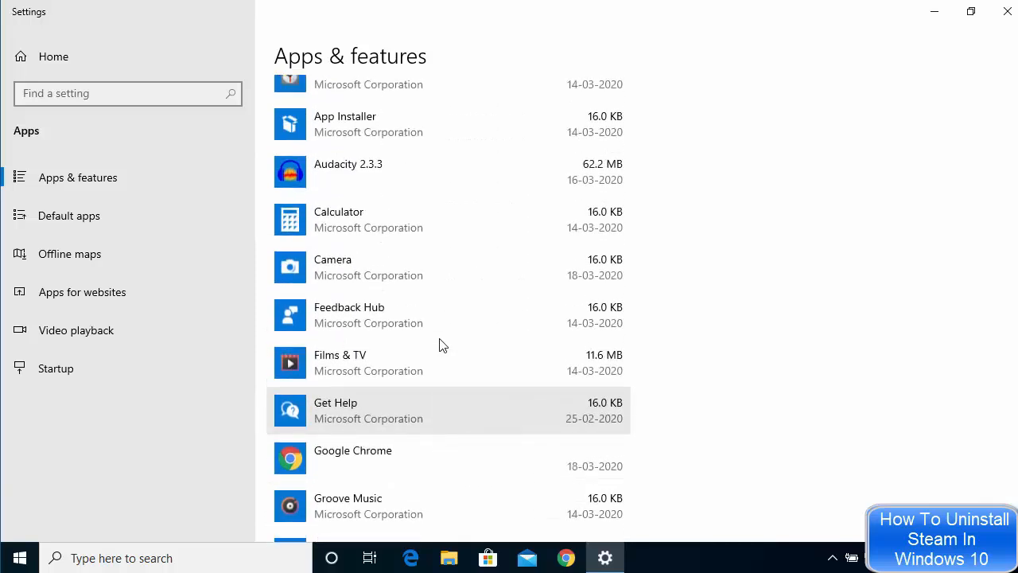
mouse_move(443, 315)
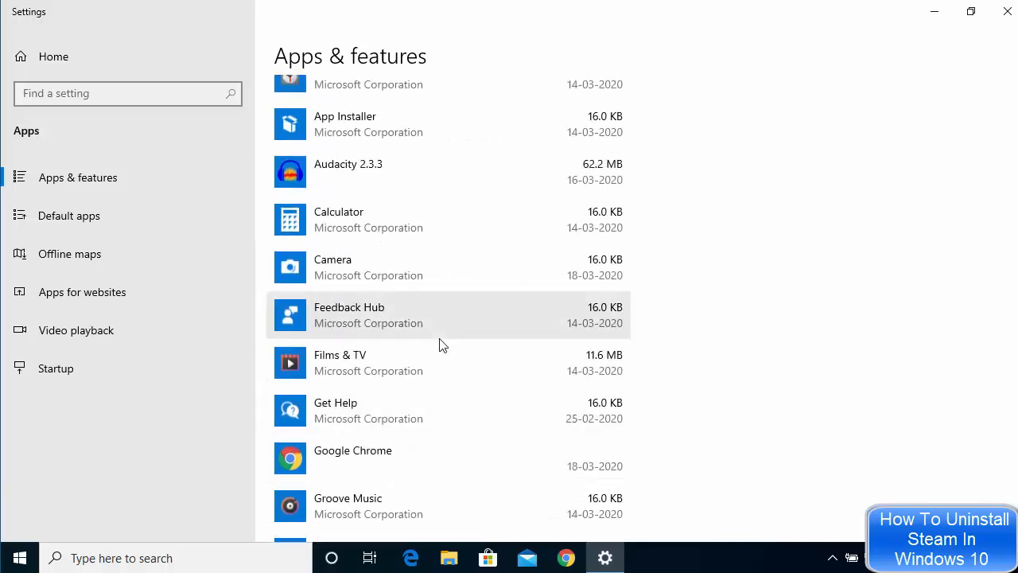